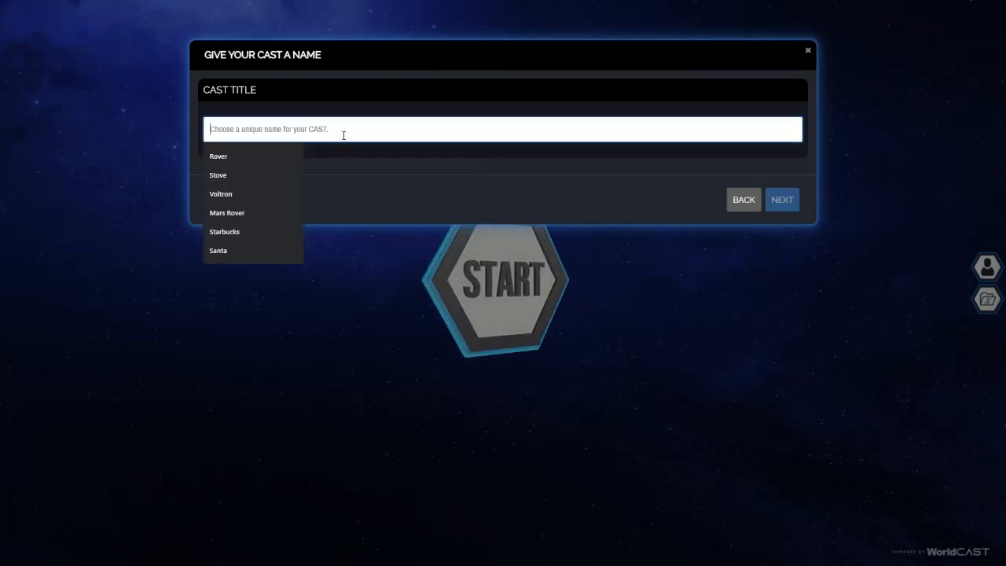
Title the new cast 'Awesome Print' from the suggestions and continue to image upload.
text(A)
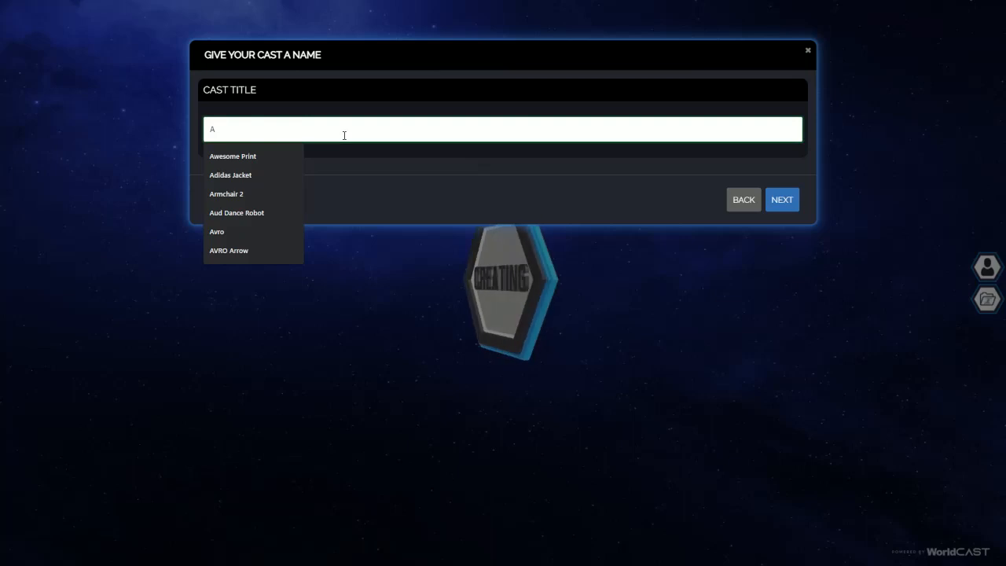
click(232, 155)
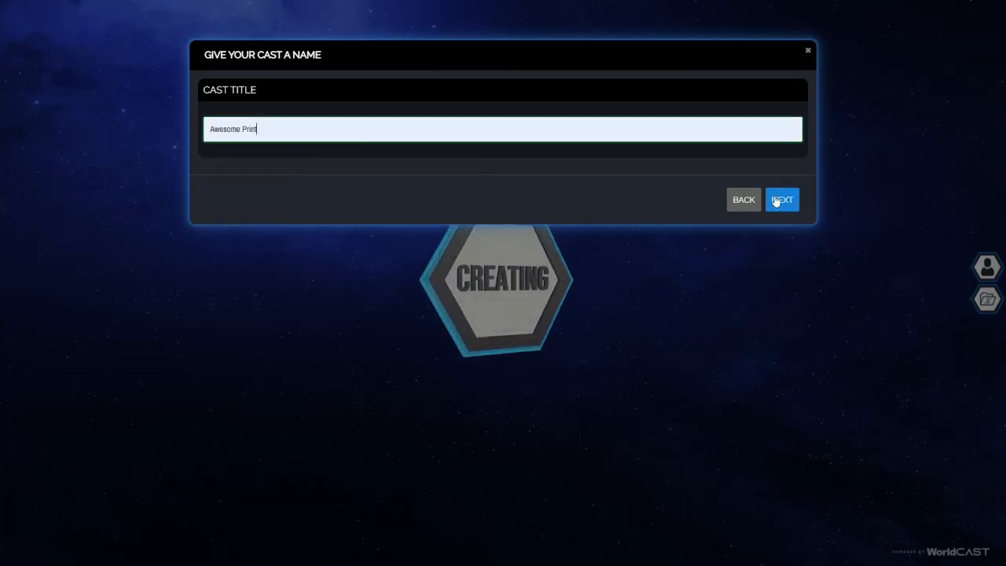
click(781, 199)
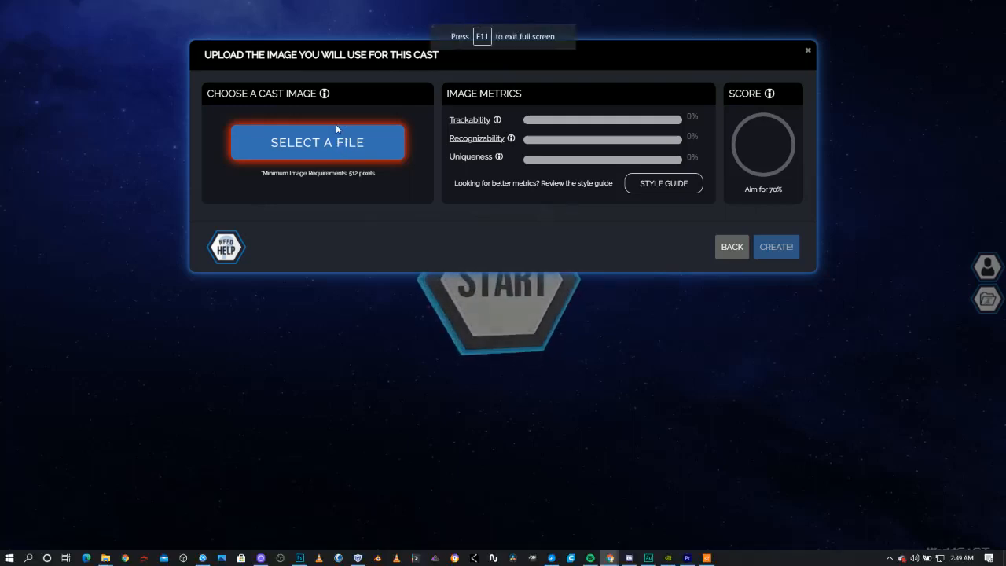
Upload scan.jpg as the cast's print image, scoring 89.6% on image metrics.
click(318, 142)
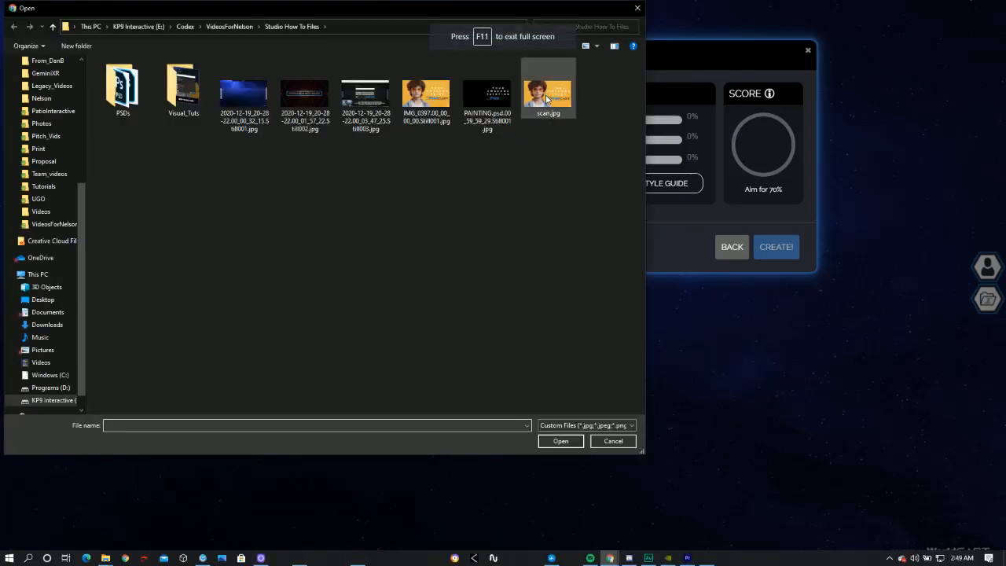
click(548, 89)
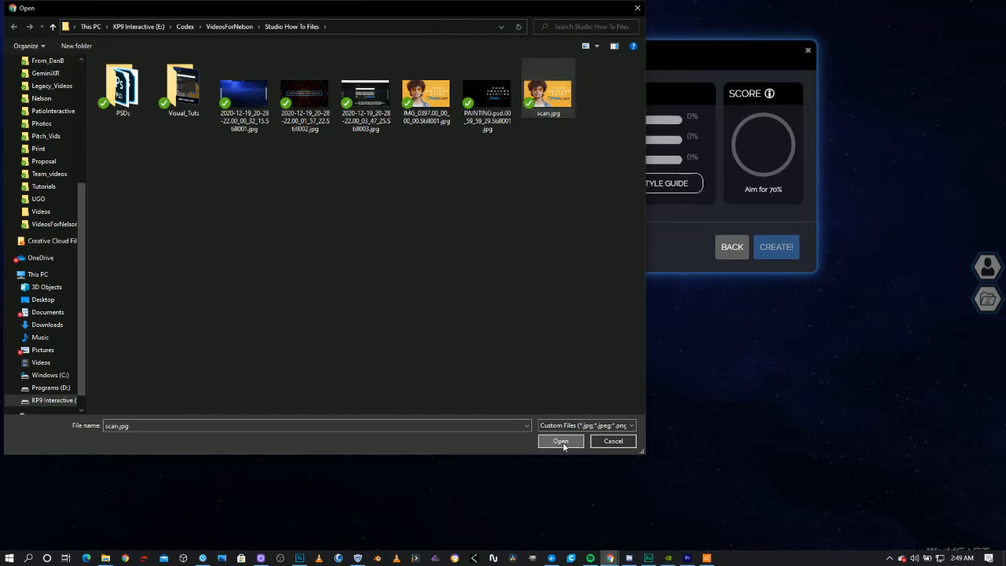
click(560, 441)
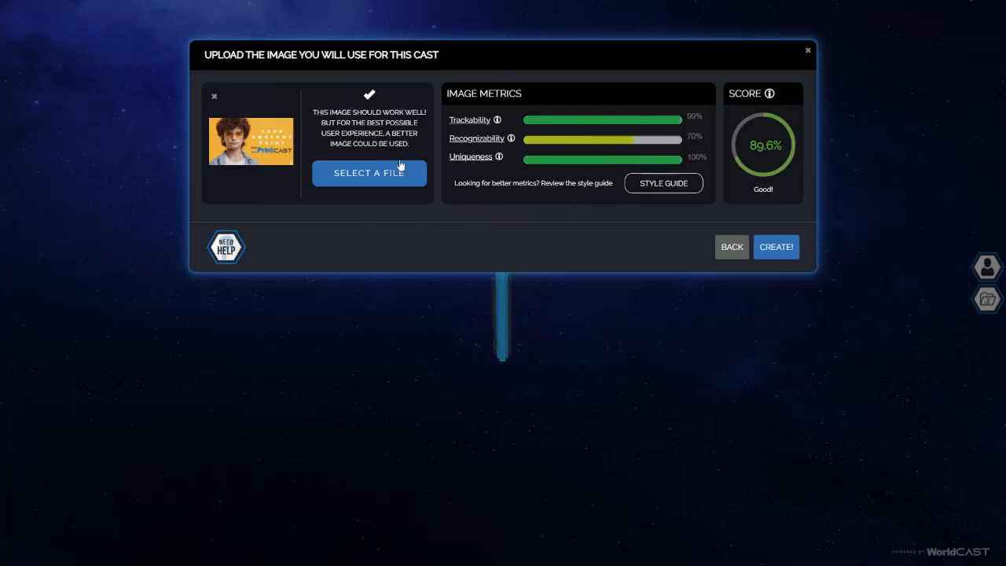
click(776, 246)
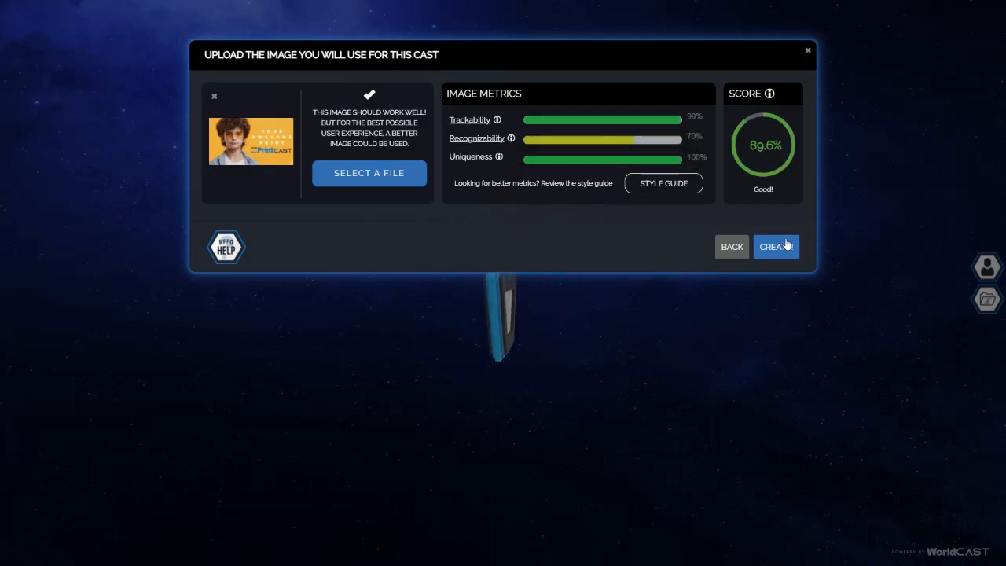
Create the Awesome Print PrintCAST so scan.jpg appears in the 3D scene.
click(776, 246)
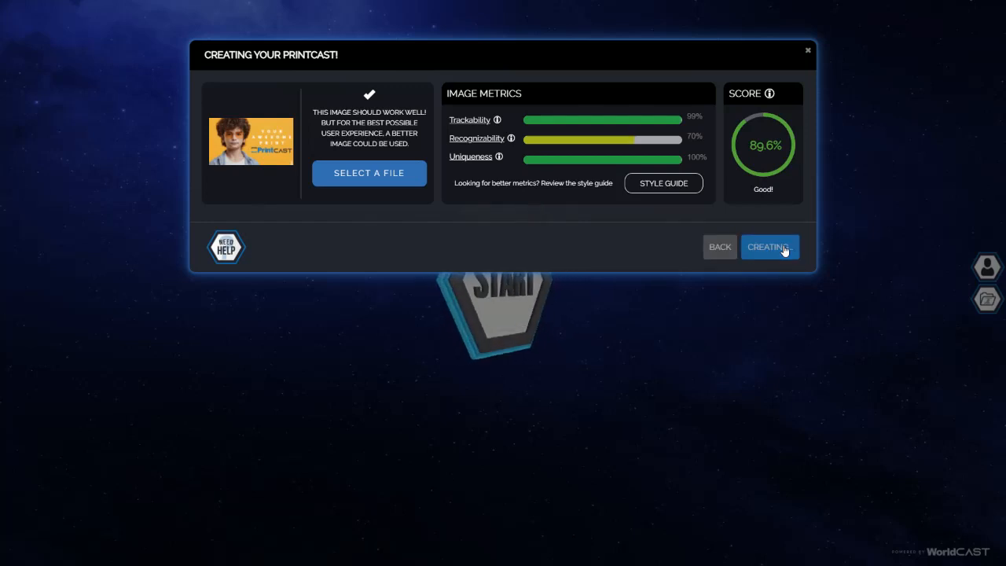
click(770, 246)
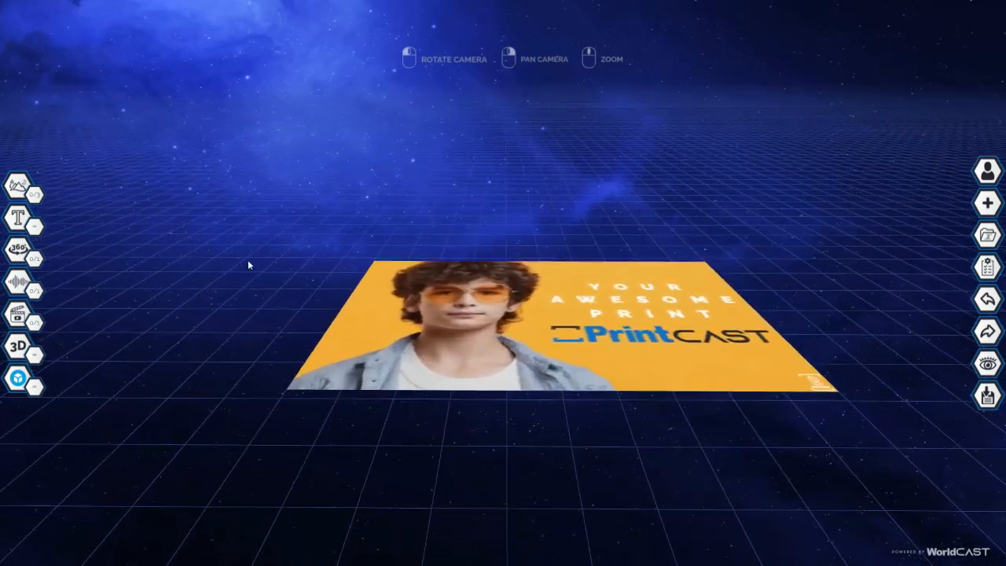
Add Awesome_Video.mp4 as a new video uploaded over the print.
click(18, 312)
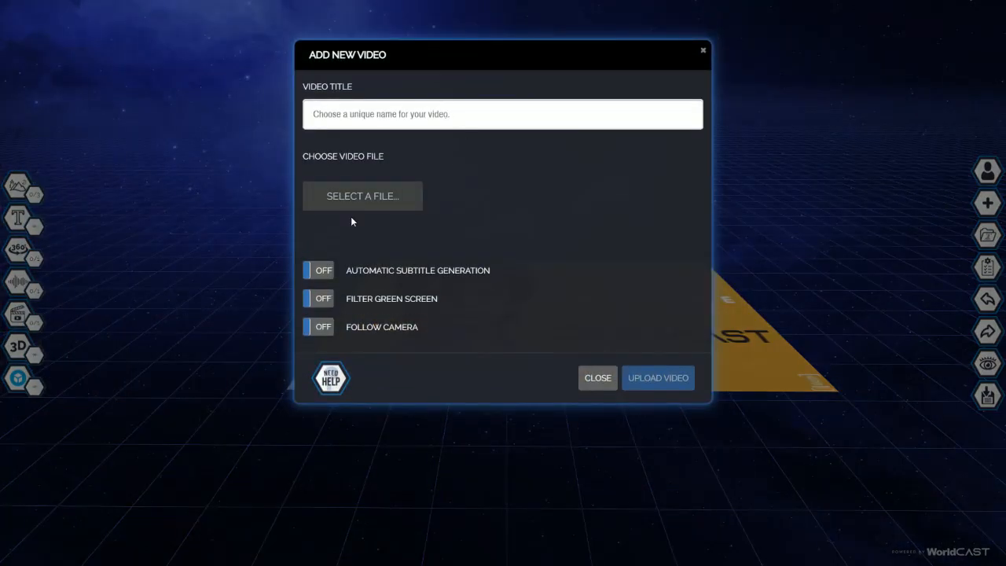
key(f11)
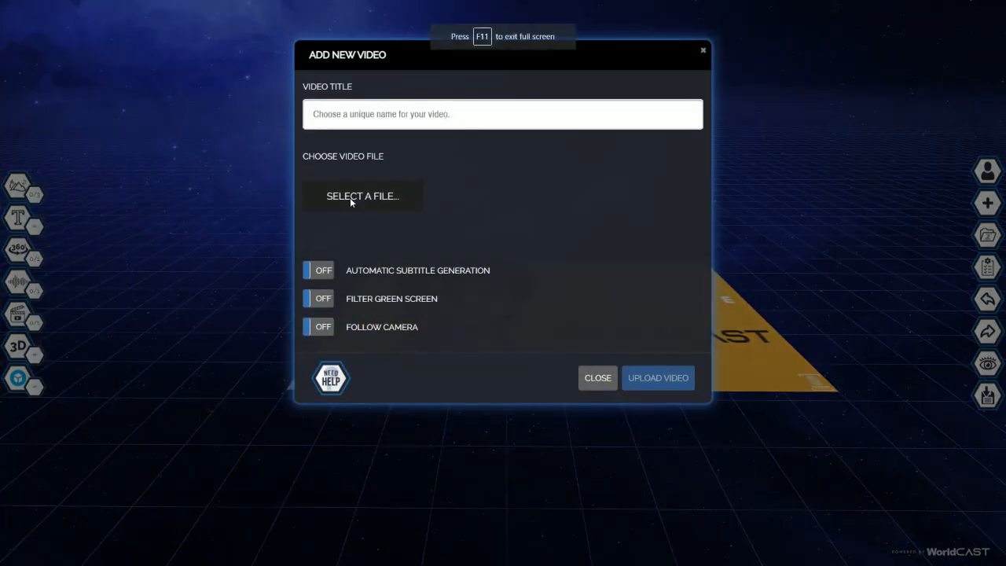
click(362, 195)
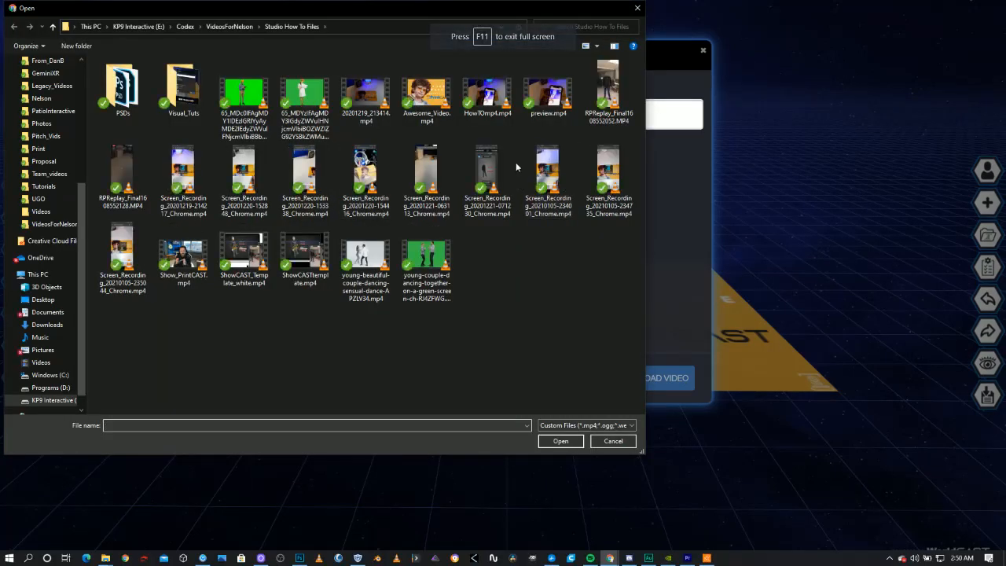
click(612, 441)
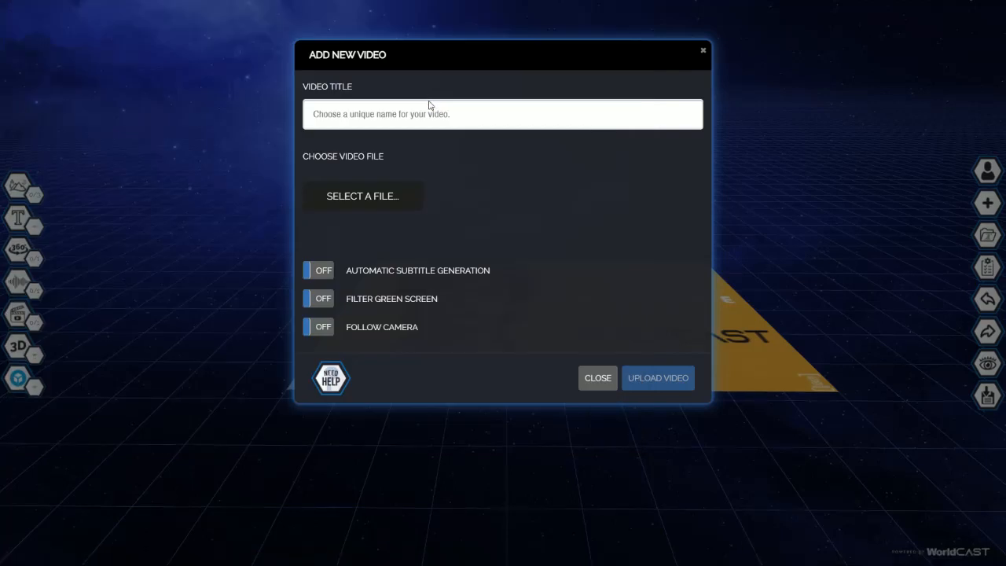
click(362, 196)
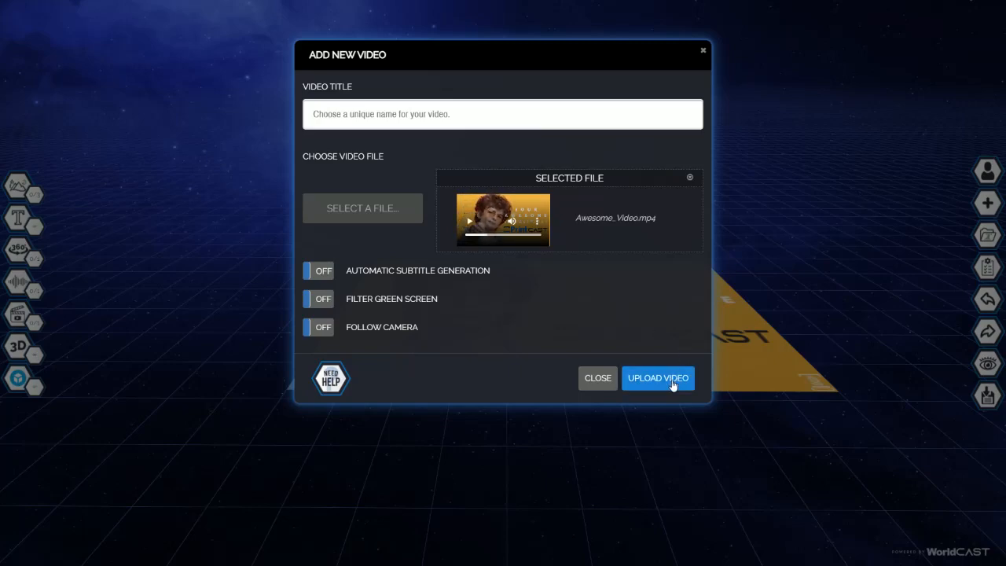
click(658, 379)
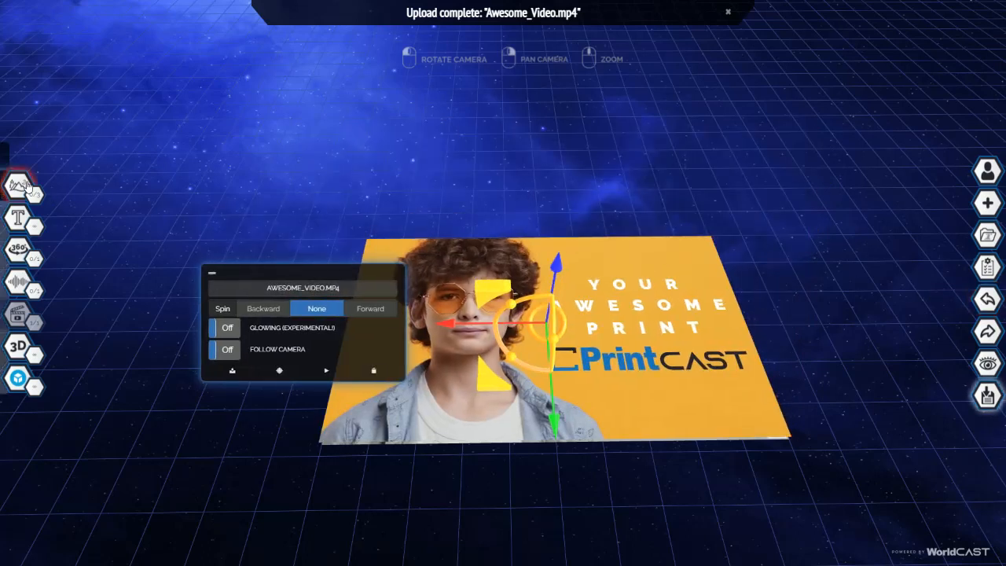
click(23, 185)
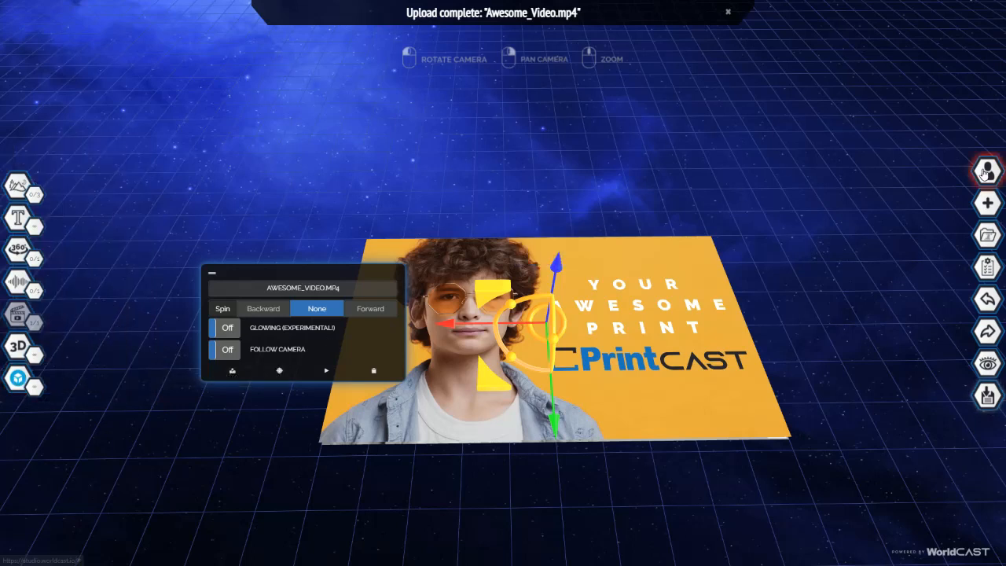
mouse_move(987, 170)
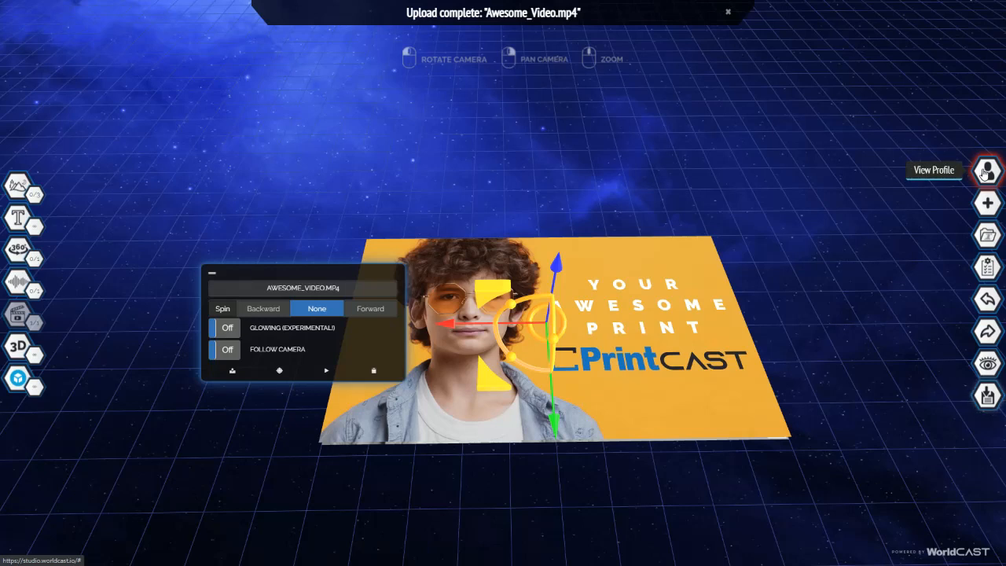
mouse_move(987, 203)
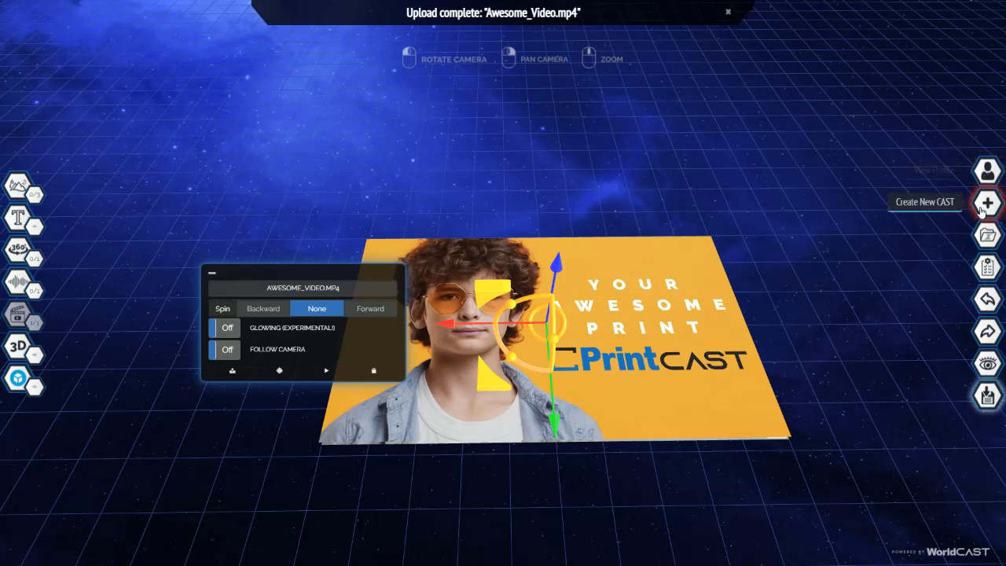
mouse_move(987, 235)
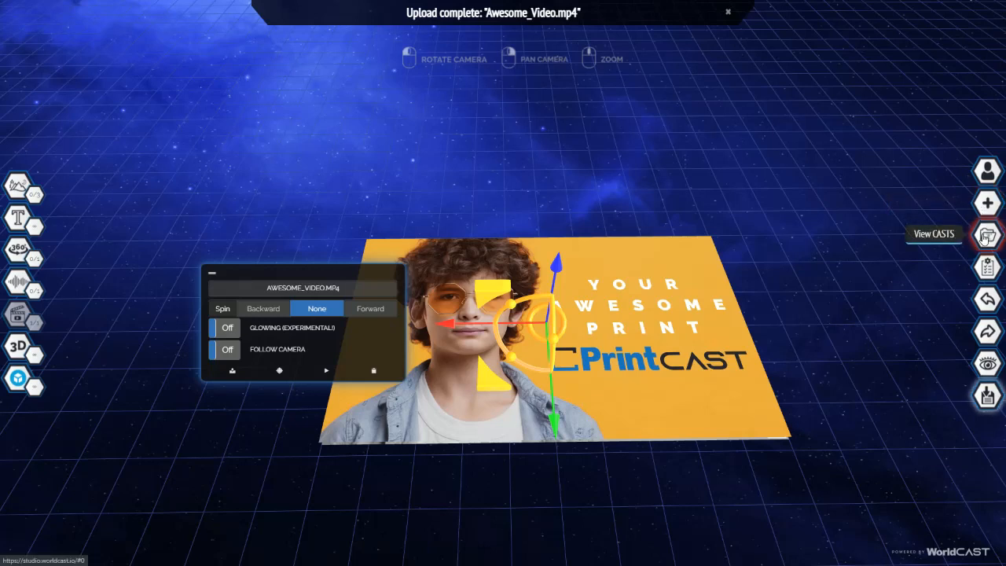
mouse_move(987, 267)
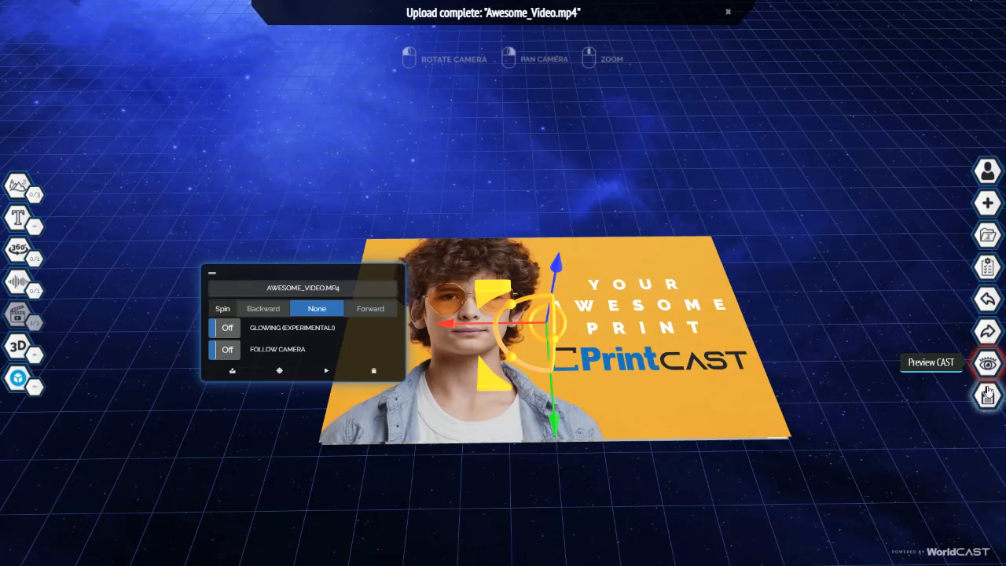
mouse_move(987, 396)
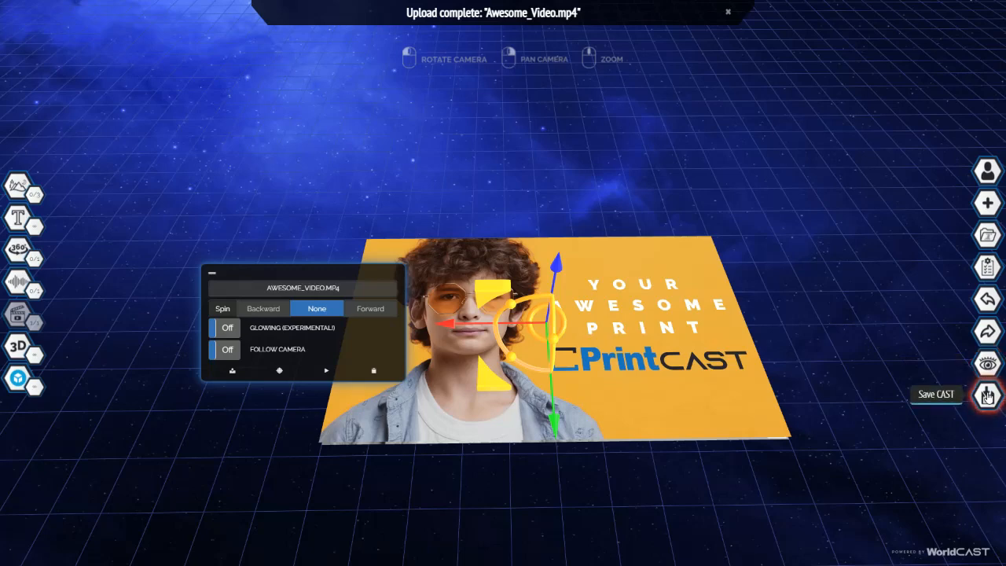
Save the cast to bring up the draft-or-publish prompt.
click(987, 395)
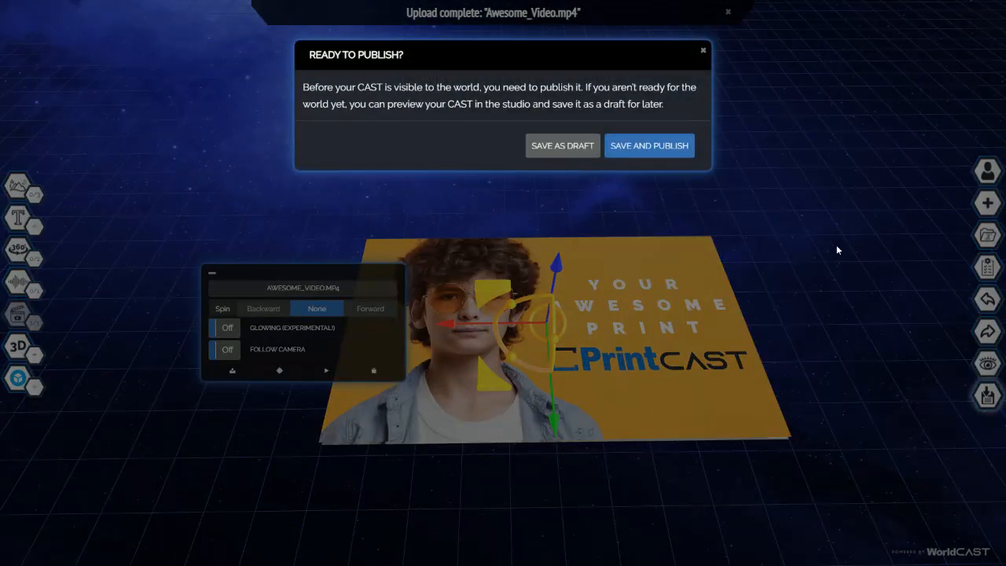